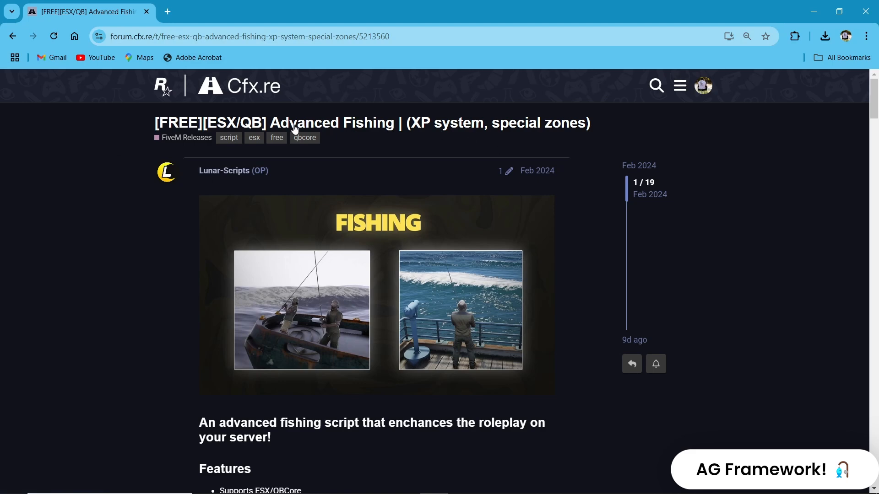
# Step: Scroll the Advanced Fishing post down to its Features, Dependencies and FREE DOWNLOAD sections
pyautogui.scroll(-3)
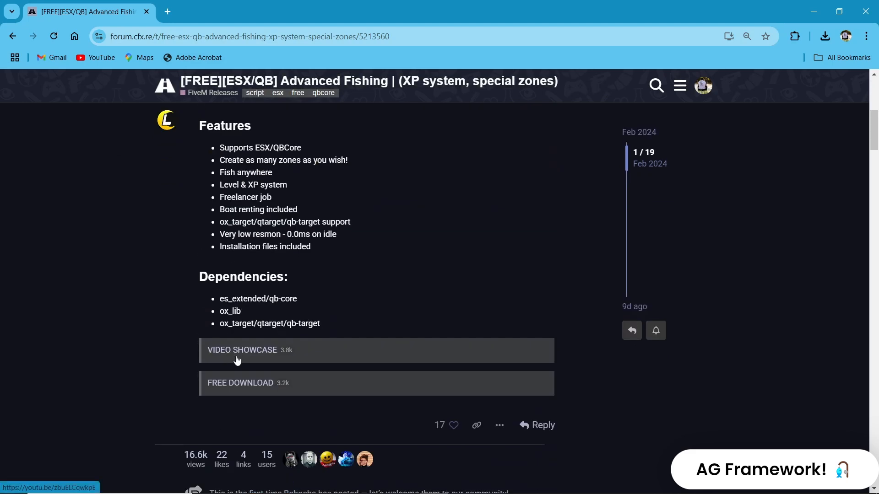
pyautogui.moveTo(237, 303)
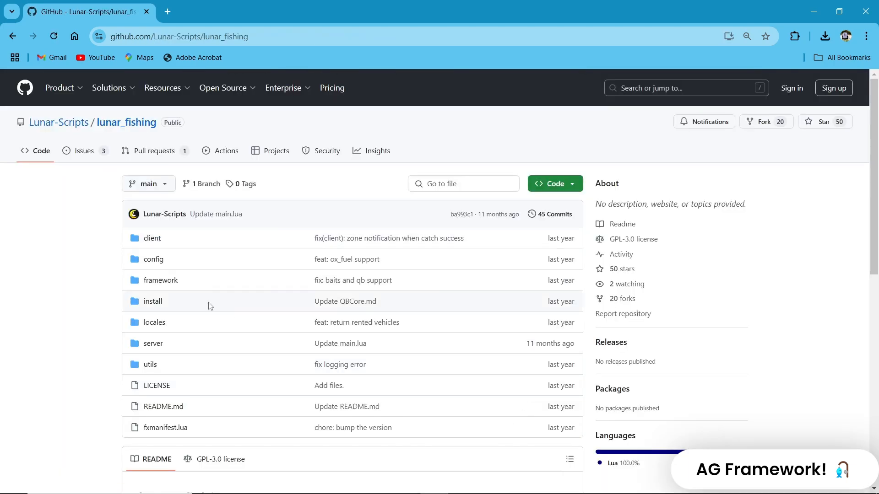
# Step: Download the lunar_fishing repository as lunar_fishing-main.zip into Downloads
pyautogui.click(551, 183)
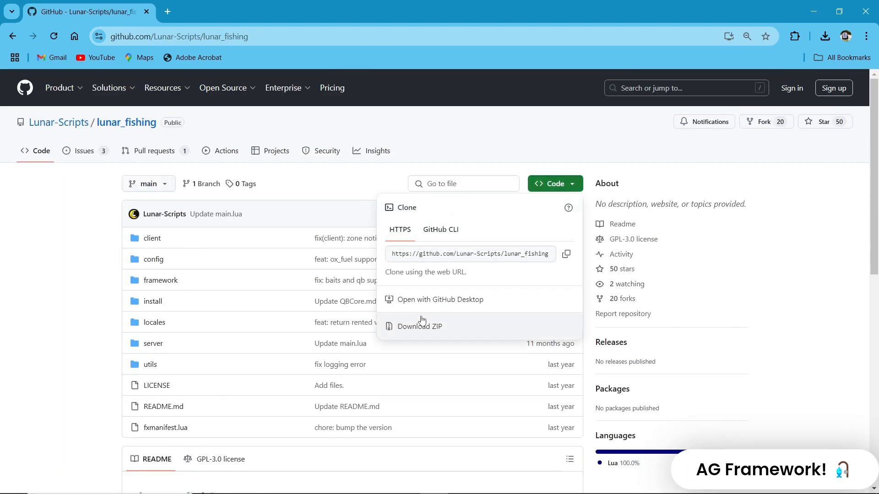
pyautogui.click(421, 326)
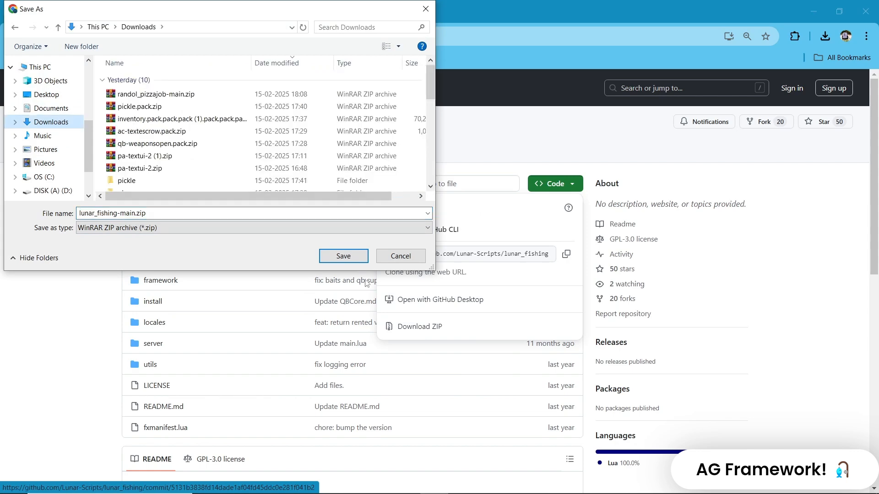
pyautogui.click(344, 256)
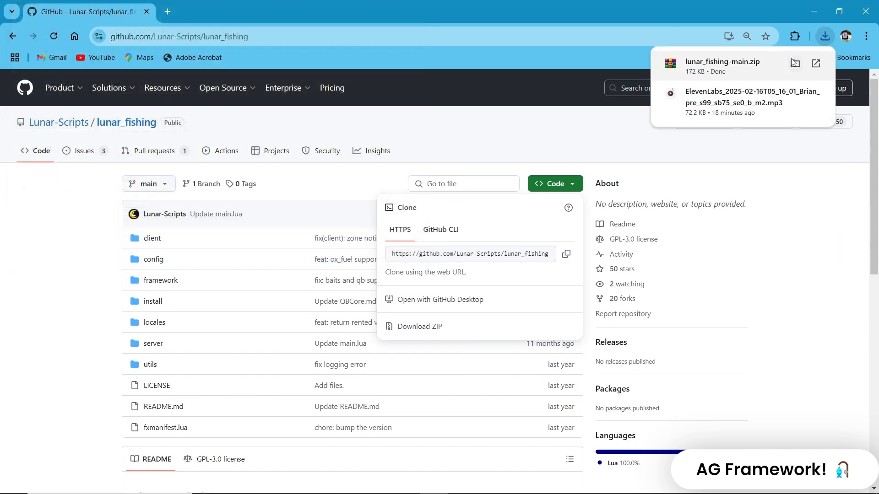
# Step: Show the zip in Downloads, enter the extracted lunar_fishing folder and open README.md
pyautogui.click(795, 63)
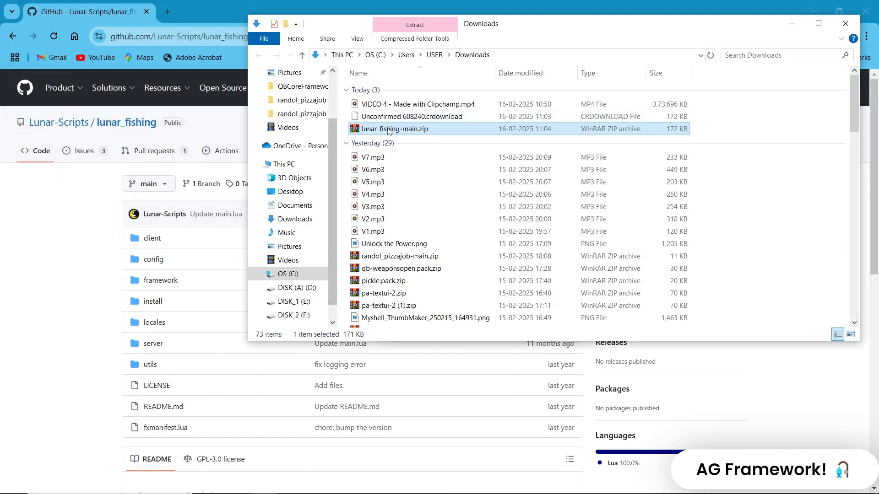
pyautogui.scroll(-3)
pyautogui.write('lunar_fishing')
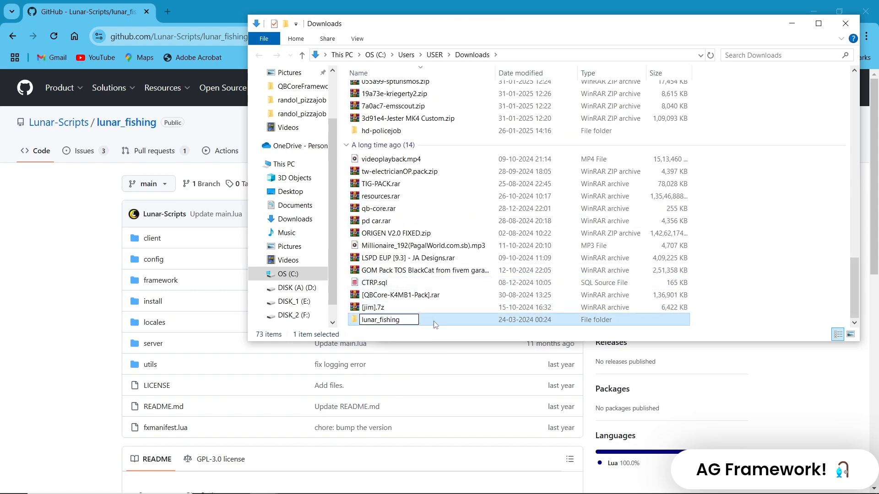
pyautogui.doubleClick(389, 320)
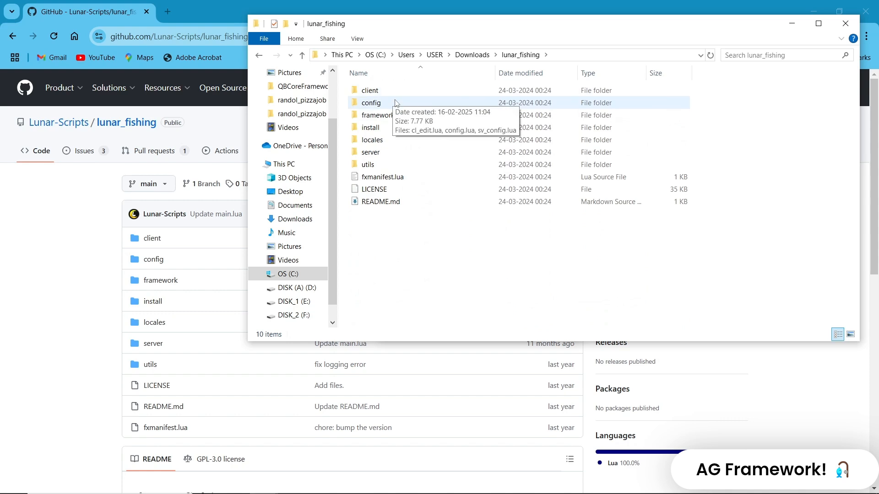
pyautogui.click(383, 201)
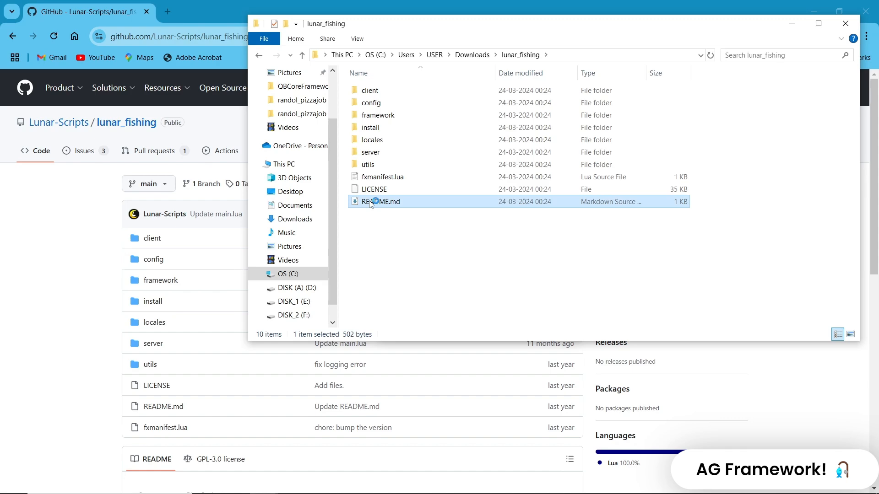
pyautogui.doubleClick(384, 202)
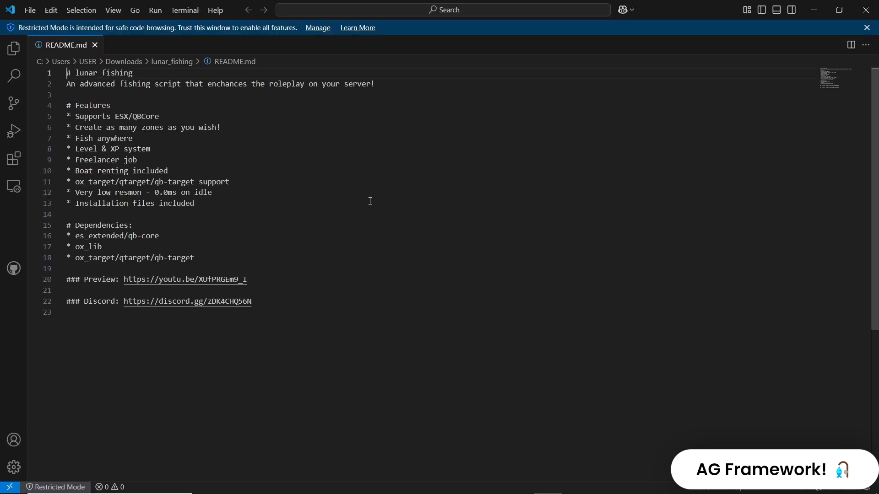
pyautogui.moveTo(194, 136)
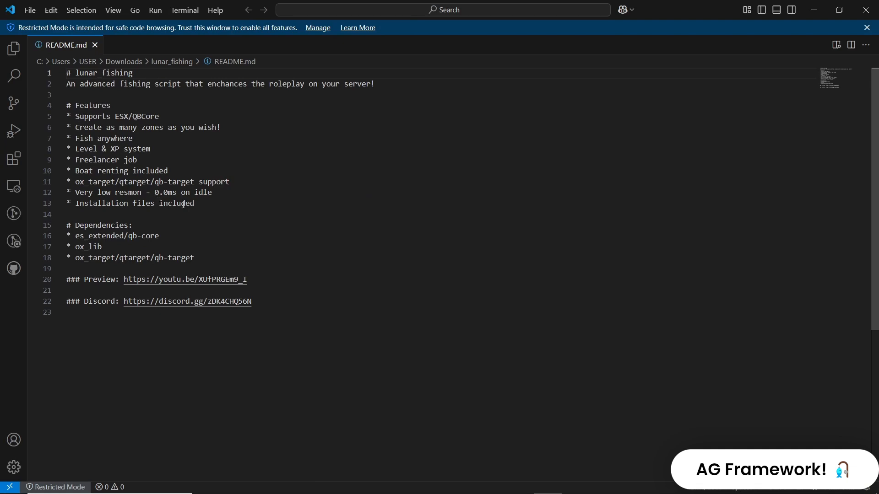
pyautogui.click(197, 204)
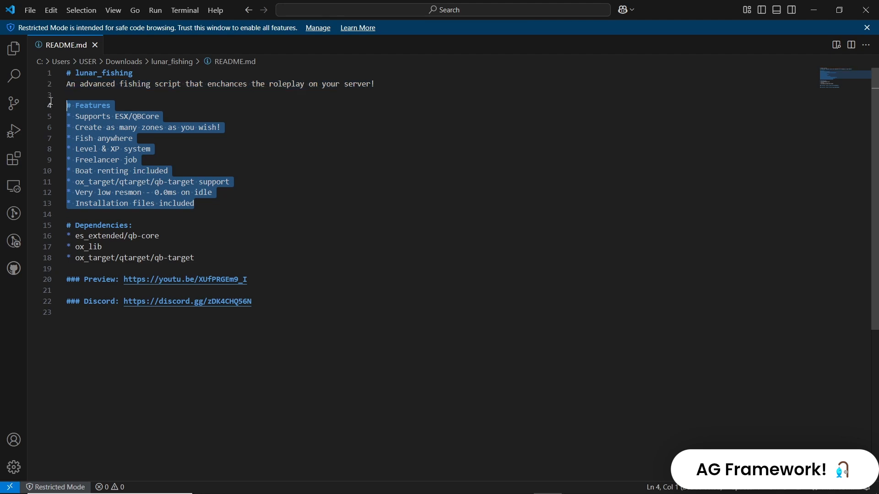
pyautogui.click(67, 116)
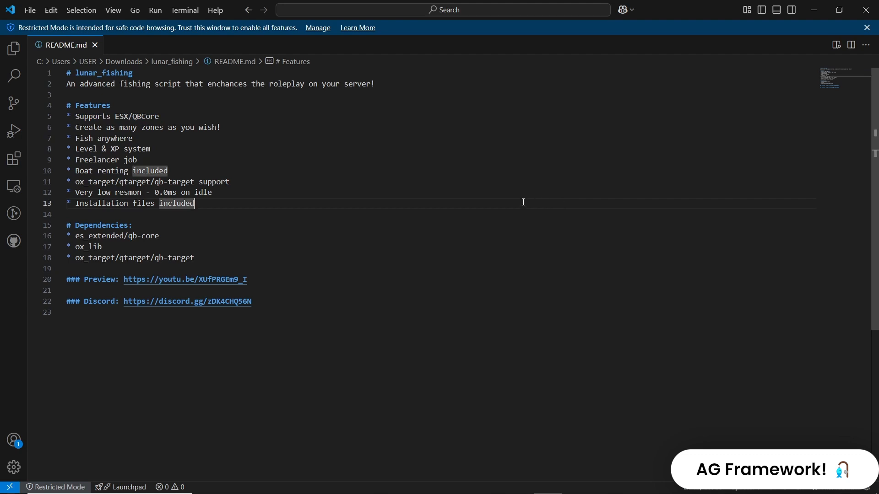
pyautogui.moveTo(436, 193)
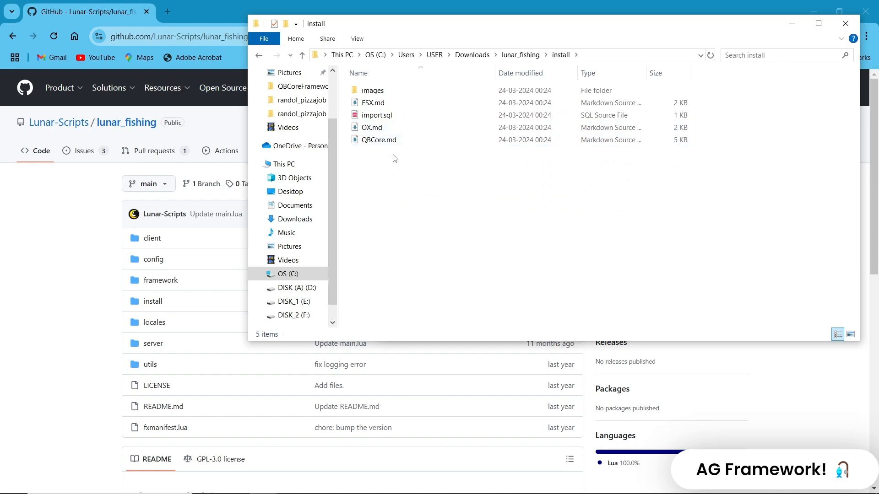
# Step: Open QBCore.md from the lunar_fishing install folder
pyautogui.click(376, 115)
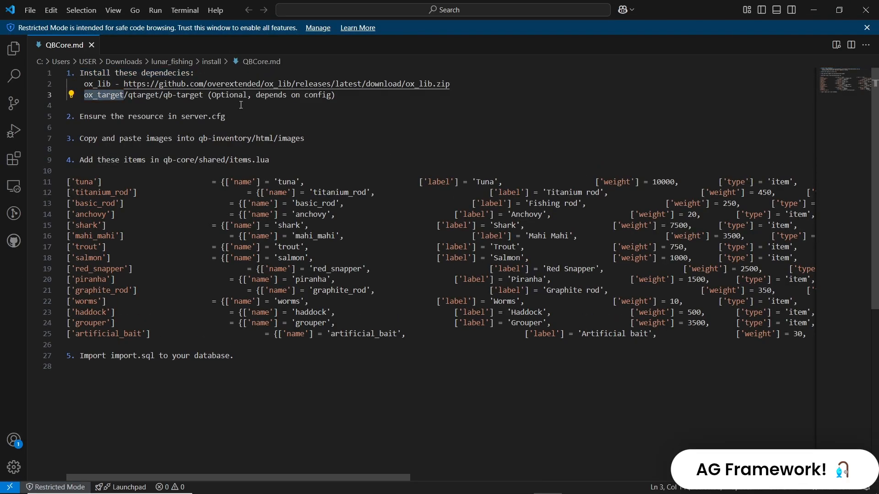
pyautogui.moveTo(135, 358)
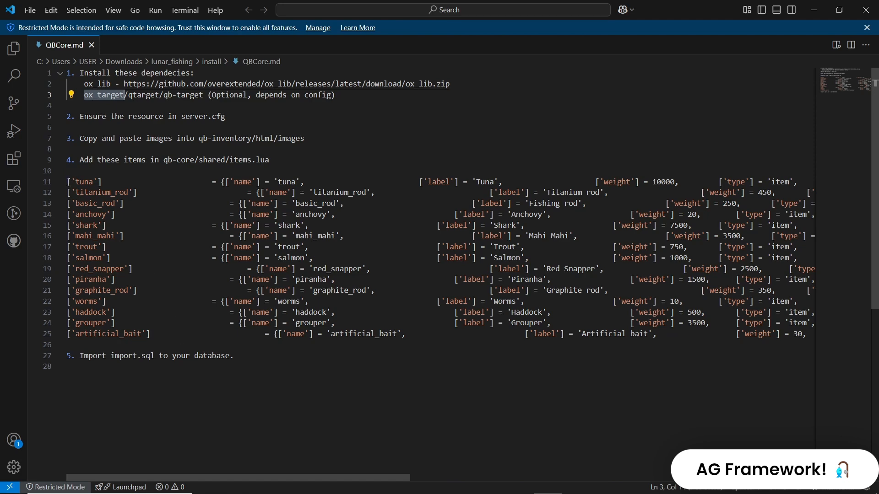
# Step: Bring the tuna-to-artificial-bait item entries of QBCore.md into view for selection
pyautogui.hscroll(3)
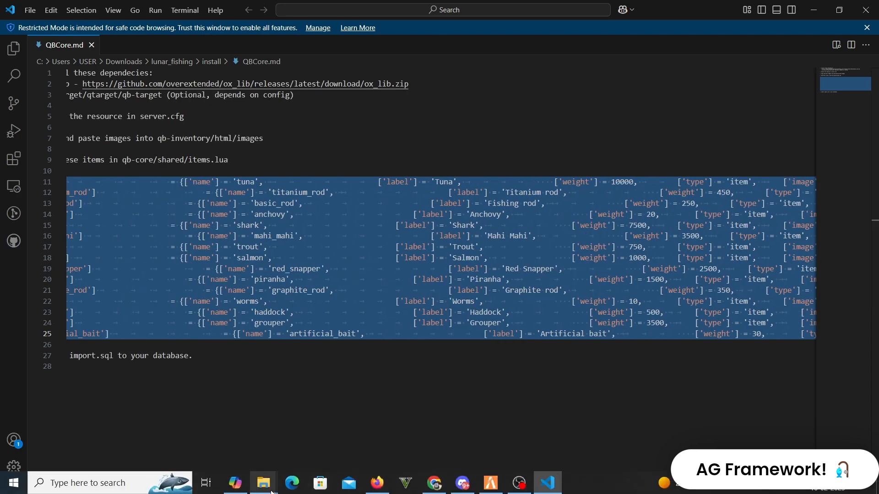
# Step: Open qb-core/shared/items.lua and ox_inventory/data/items.lua for editing
pyautogui.click(264, 483)
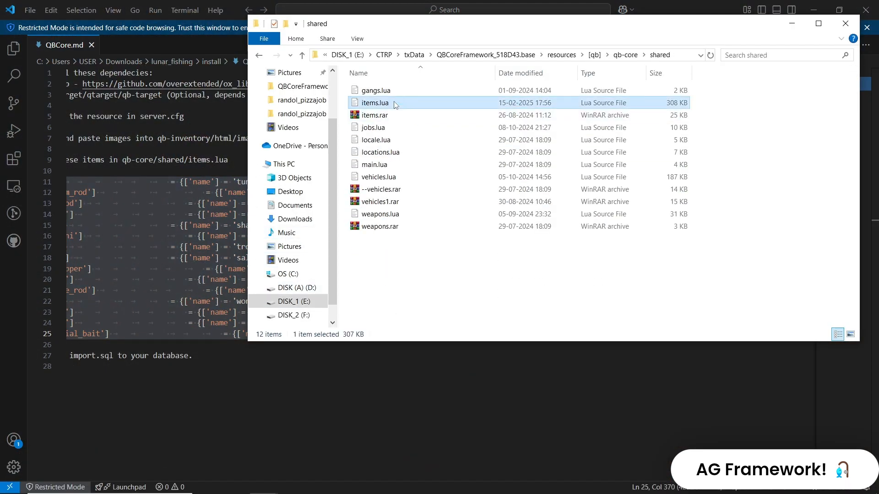
pyautogui.doubleClick(374, 102)
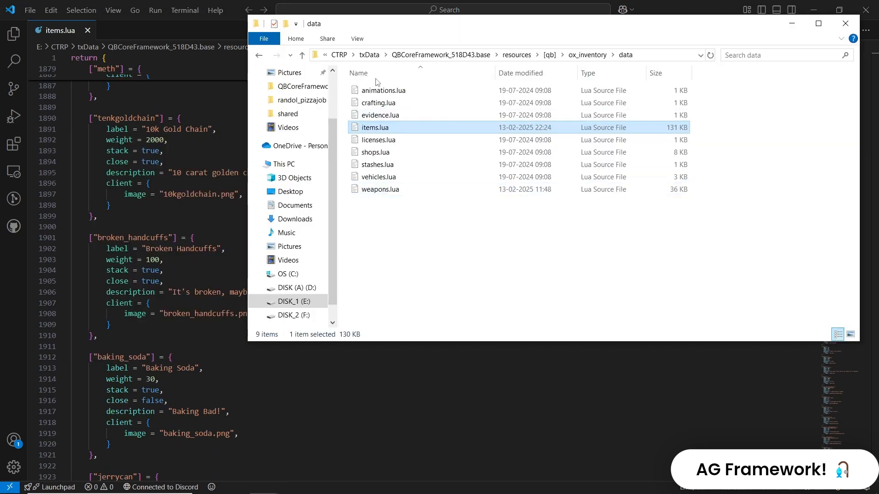
pyautogui.doubleClick(381, 127)
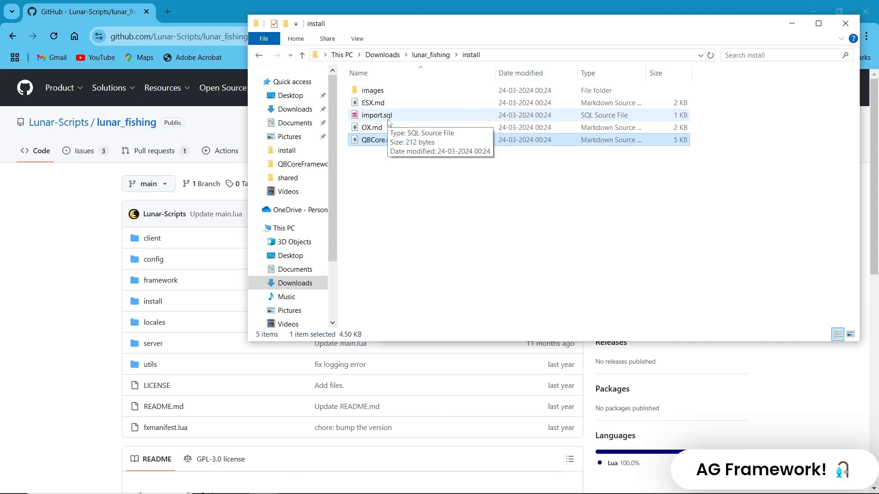
# Step: Open install/import.sql and skip the HeidiSQL update prompt
pyautogui.doubleClick(377, 115)
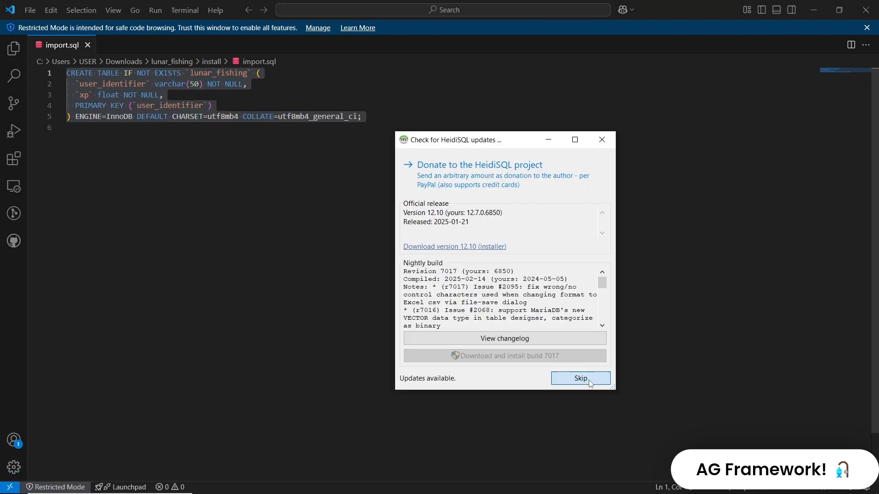
pyautogui.click(579, 379)
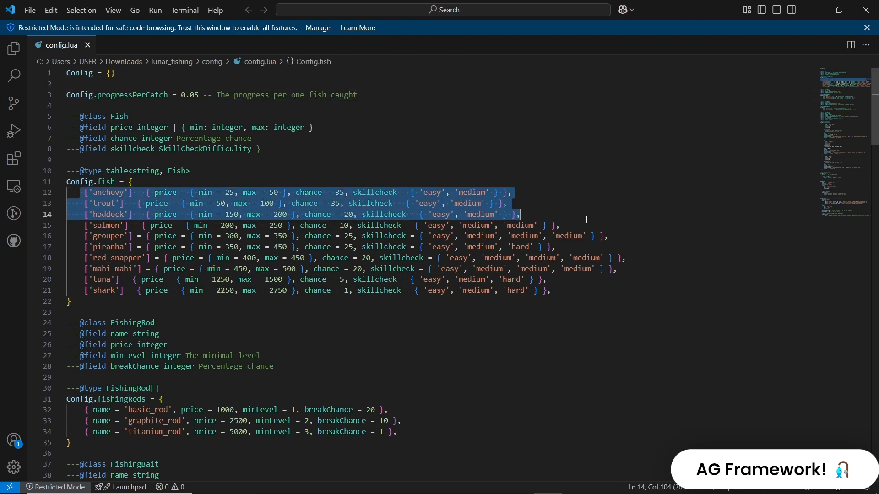
# Step: Change SetVehicleFuel's GetResourceState check from 'LegacyFuel' to 'cdn-fuel'
pyautogui.scroll(-3)
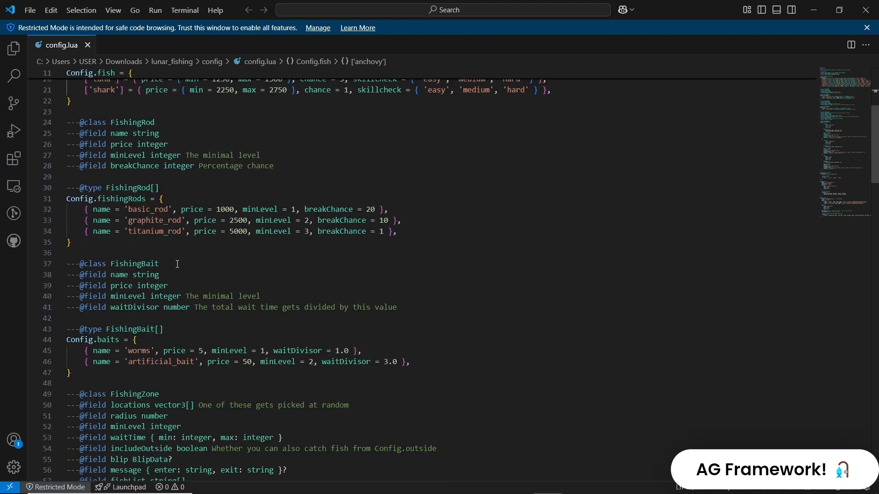
pyautogui.scroll(-3)
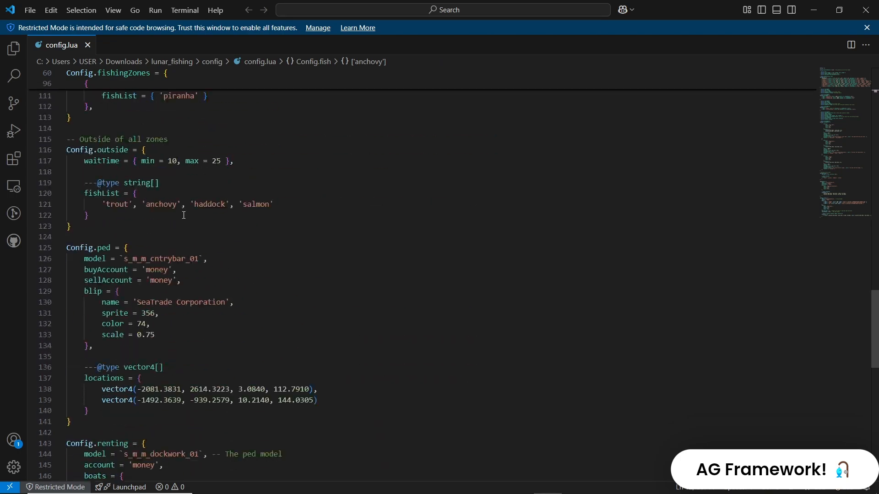
pyautogui.scroll(3)
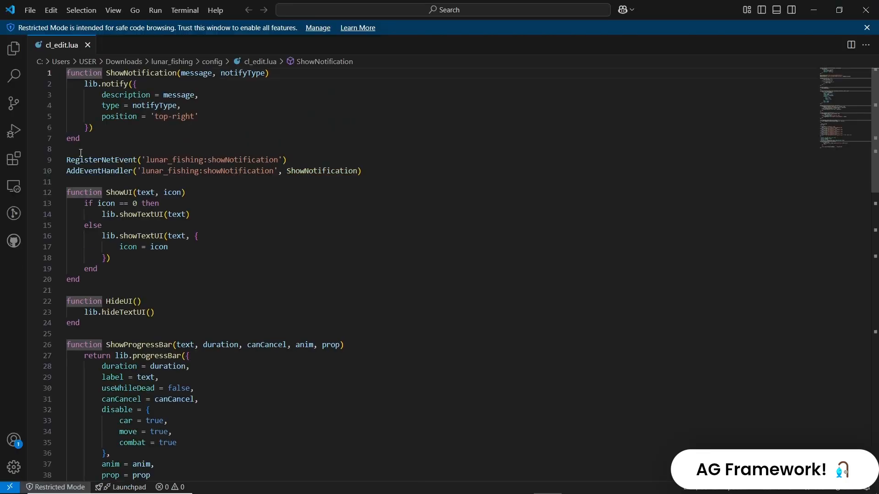
pyautogui.scroll(-3)
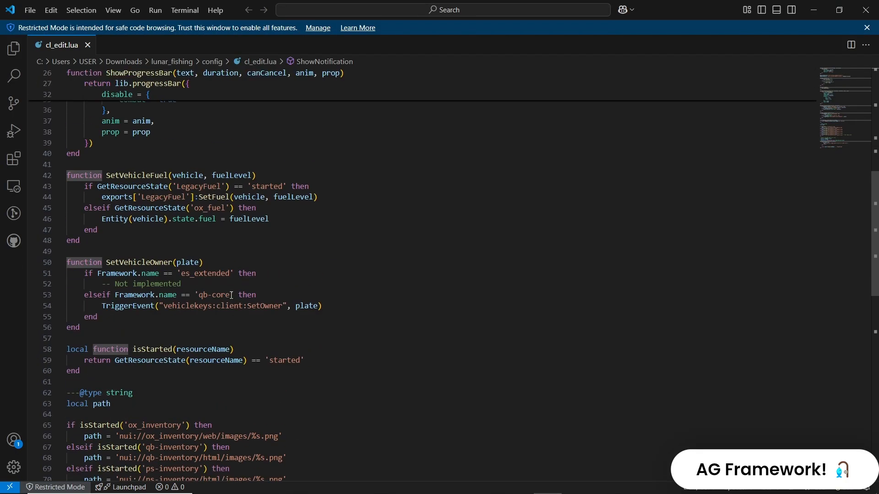
pyautogui.moveTo(202, 175)
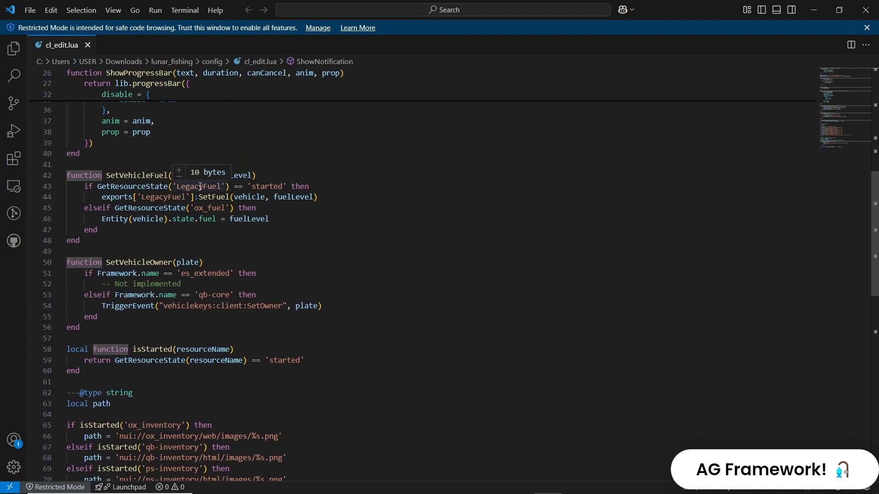
pyautogui.write('cdn-f')
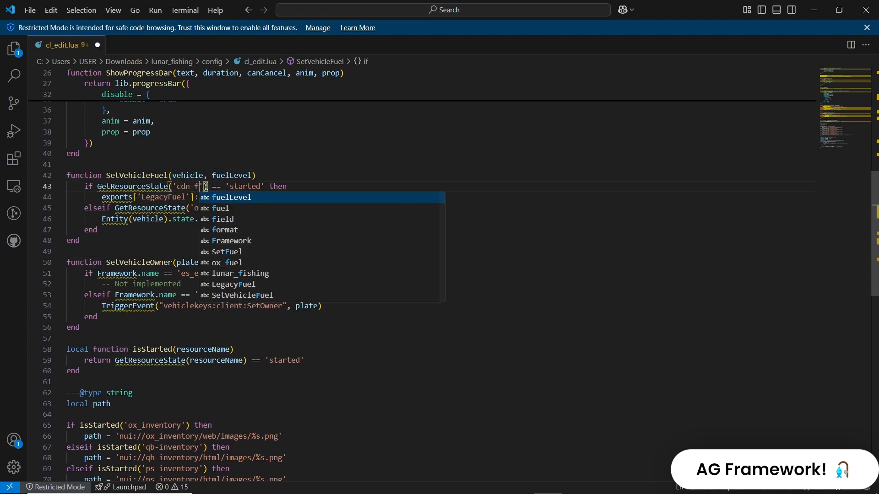
pyautogui.write('uel')
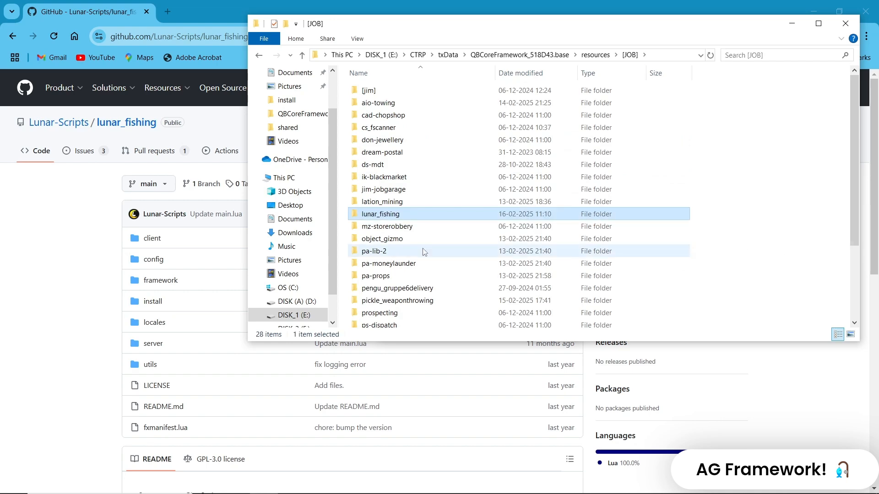
pyautogui.moveTo(406, 224)
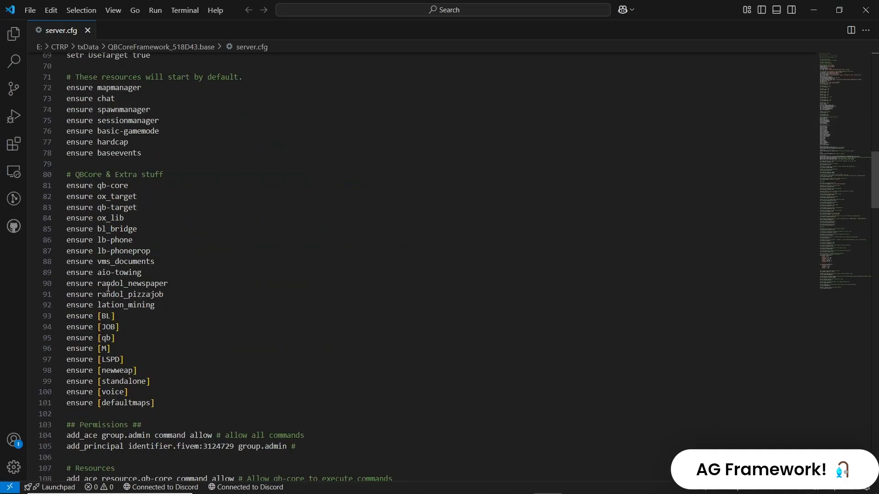
# Step: Add 'ensure lunar_fishing' after 'ensure lation_mining' in server.cfg and save
pyautogui.press('Enter')
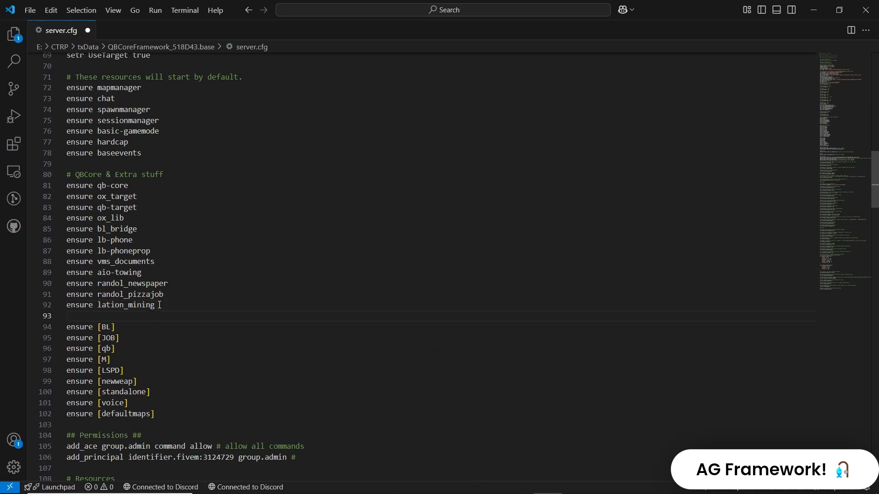
pyautogui.write('ensure lunar_fishing')
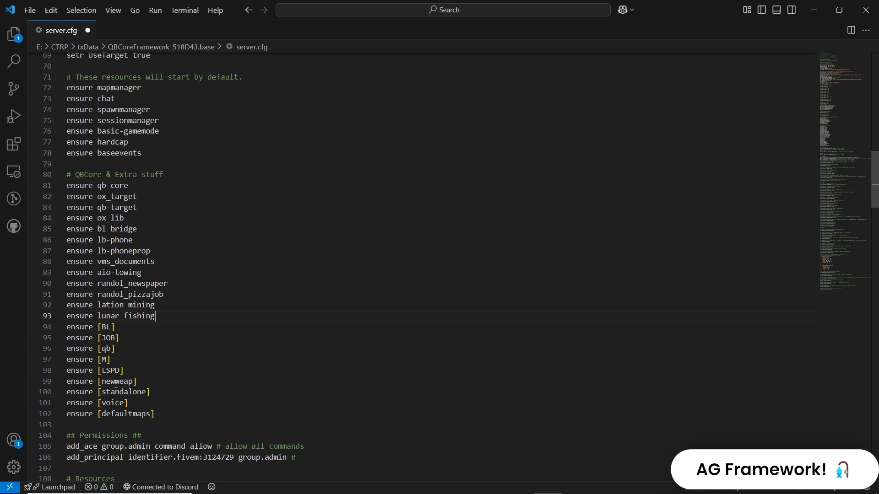
pyautogui.press('ctrl+s')
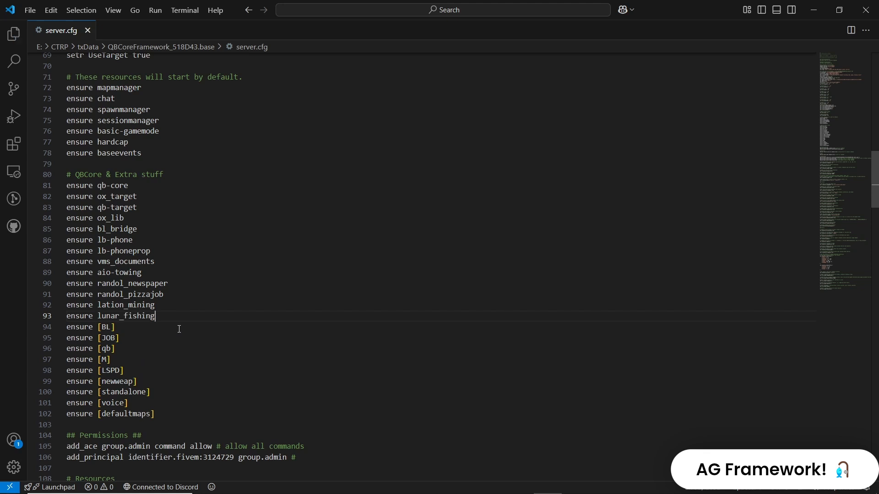
pyautogui.doubleClick(126, 316)
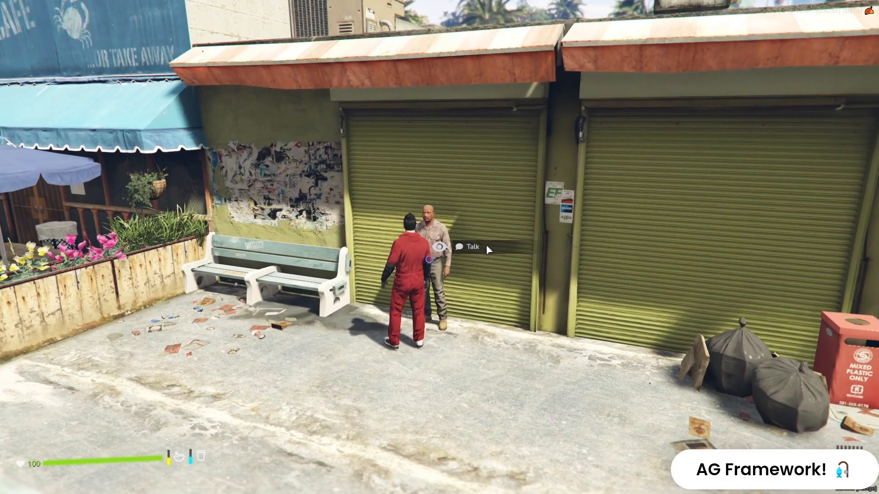
# Step: Talk to the SeaTrade Corp. fisherman, buy a rod and 20 worms, then view his Sell fish menu
pyautogui.click(473, 247)
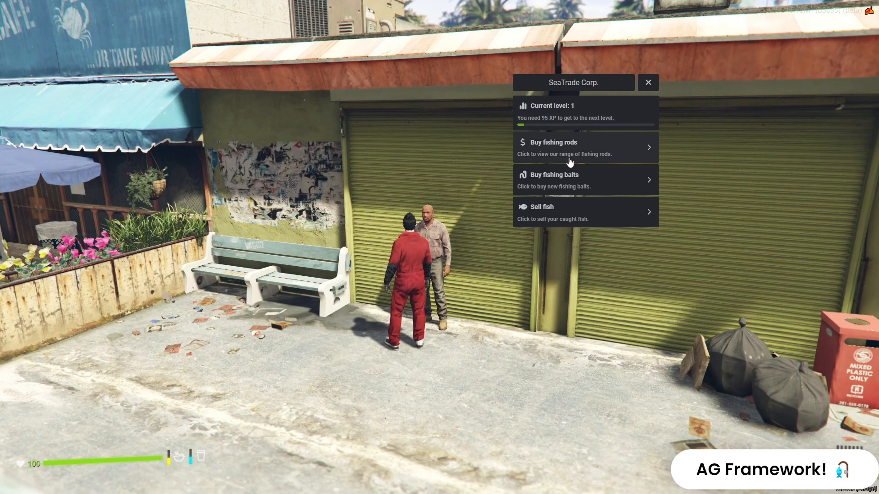
pyautogui.click(585, 148)
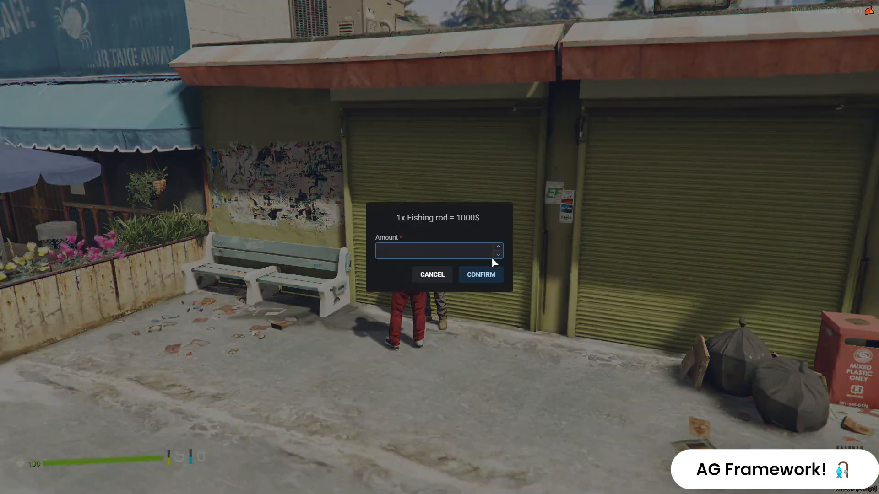
pyautogui.click(481, 275)
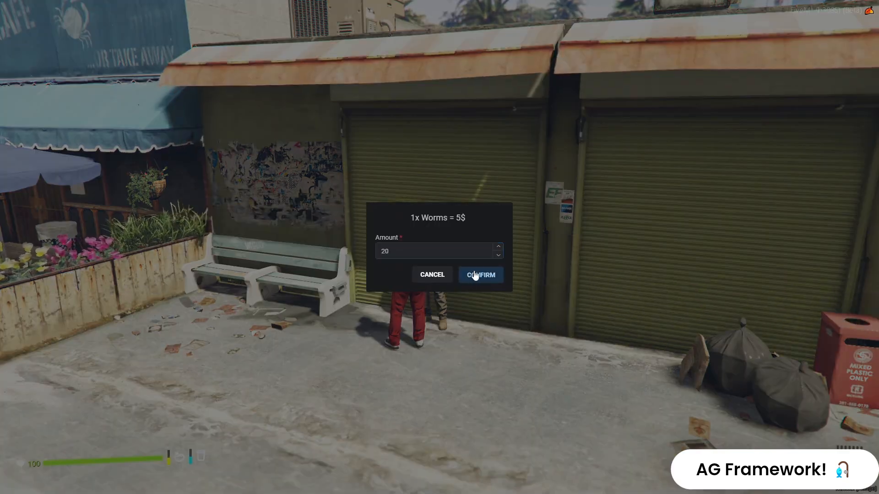
pyautogui.click(481, 275)
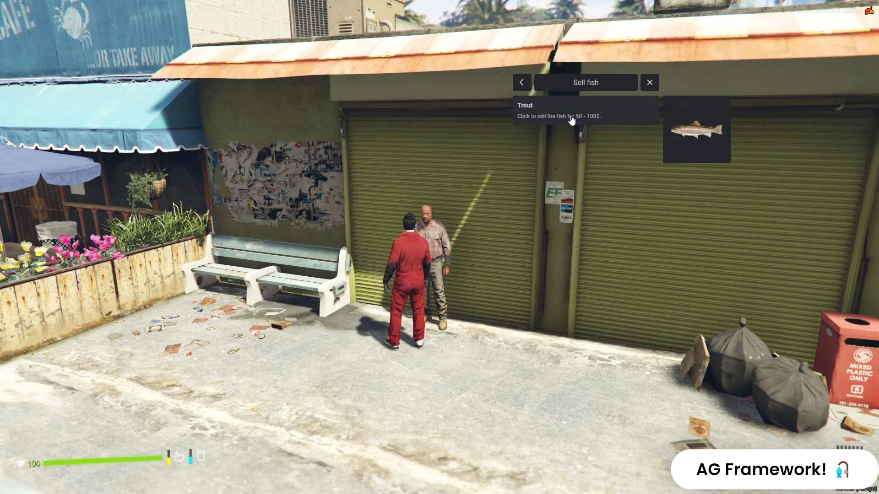
pyautogui.click(521, 82)
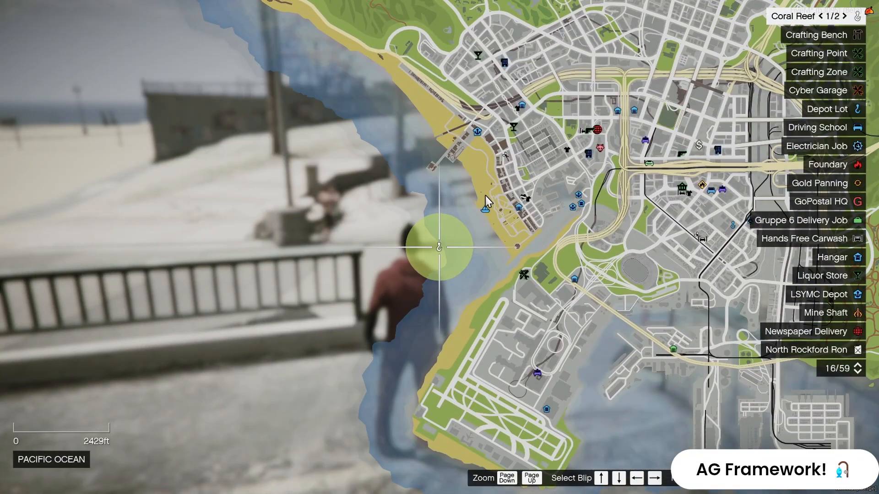
pyautogui.press('Escape')
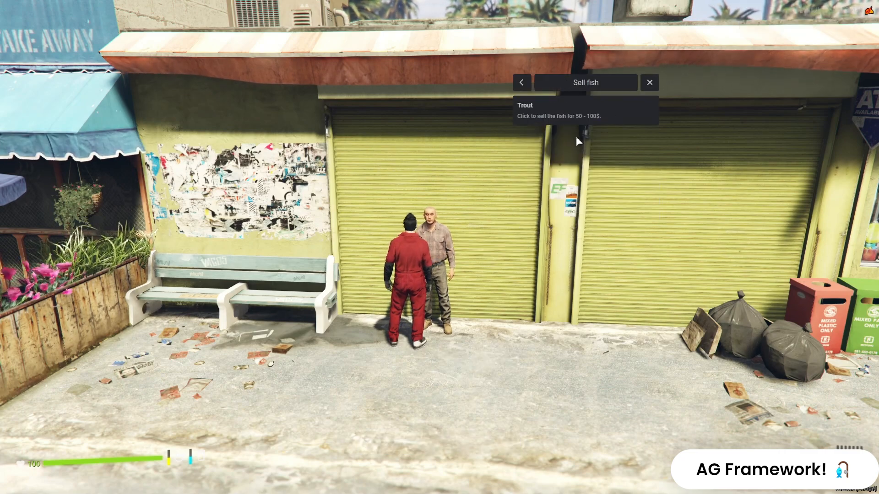
pyautogui.click(585, 111)
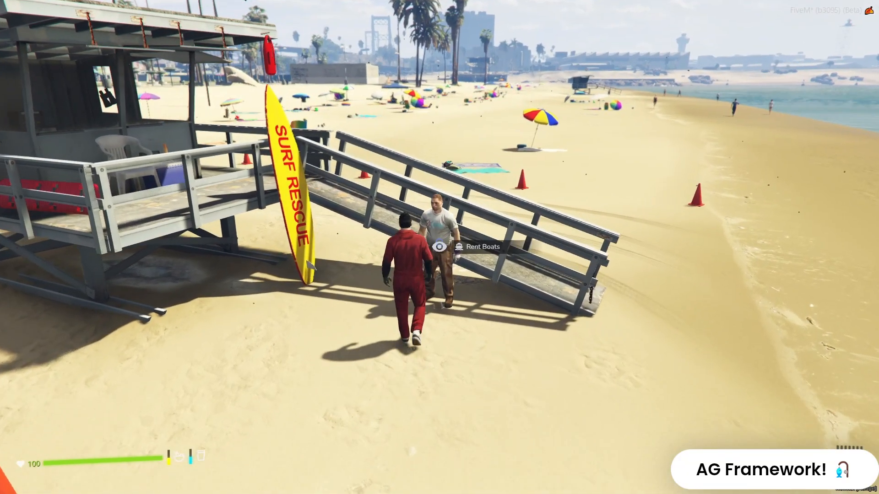
# Step: Rent a boat from the beach worker, catch a Trout at sea, and confirm returning the boat
pyautogui.click(482, 246)
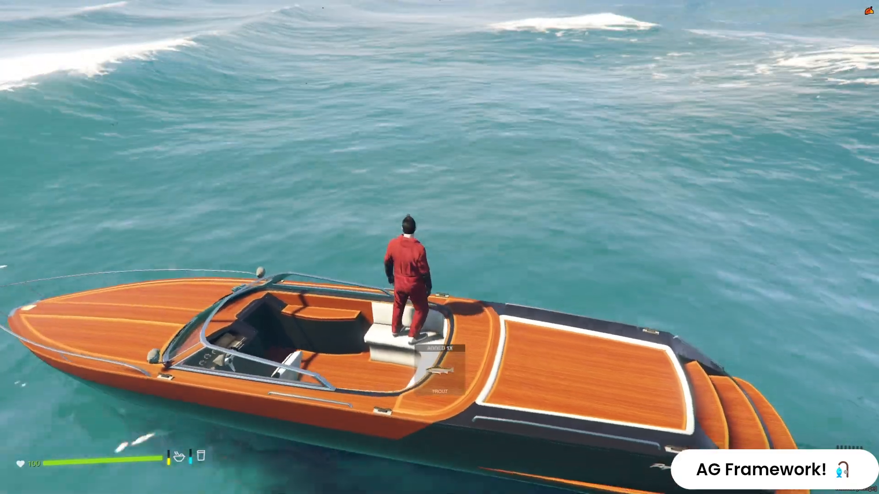
pyautogui.press('tab')
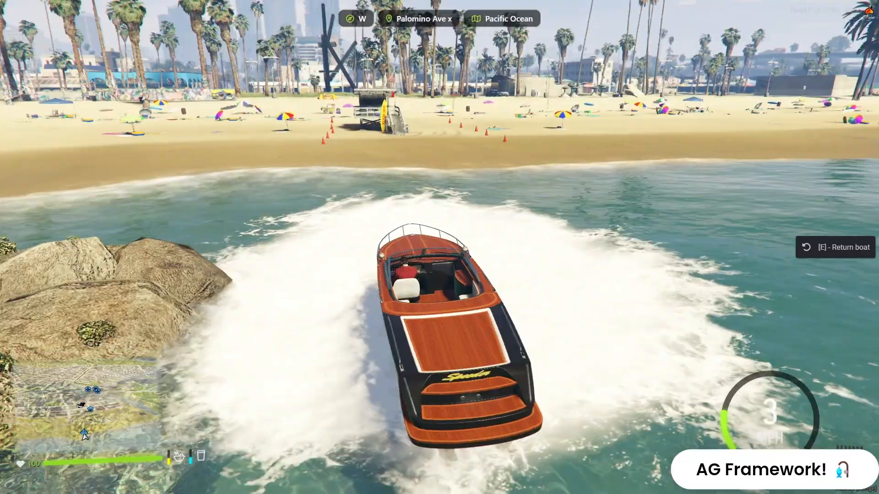
pyautogui.press('e')
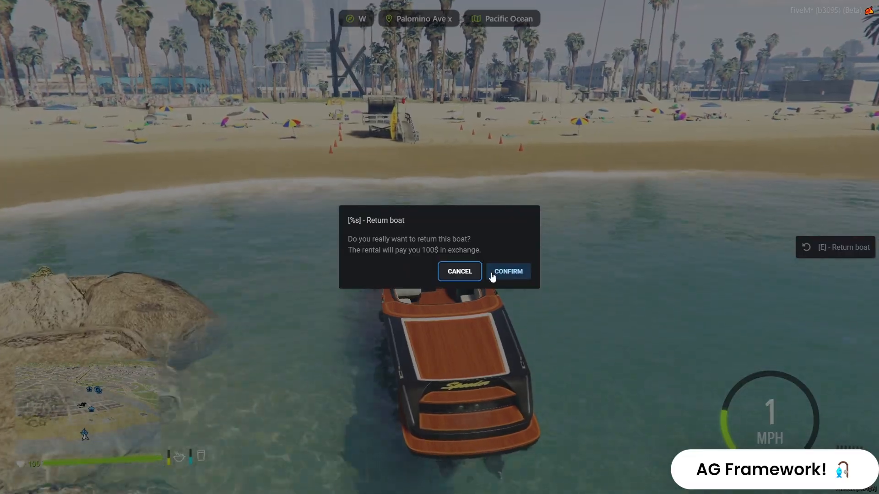
pyautogui.click(507, 271)
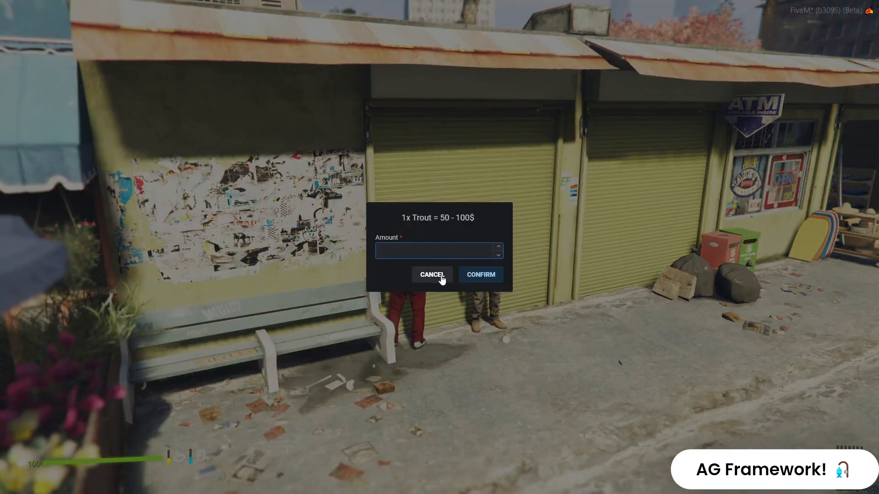
# Step: Confirm selling the Trout to the fisherman for cash
pyautogui.click(480, 274)
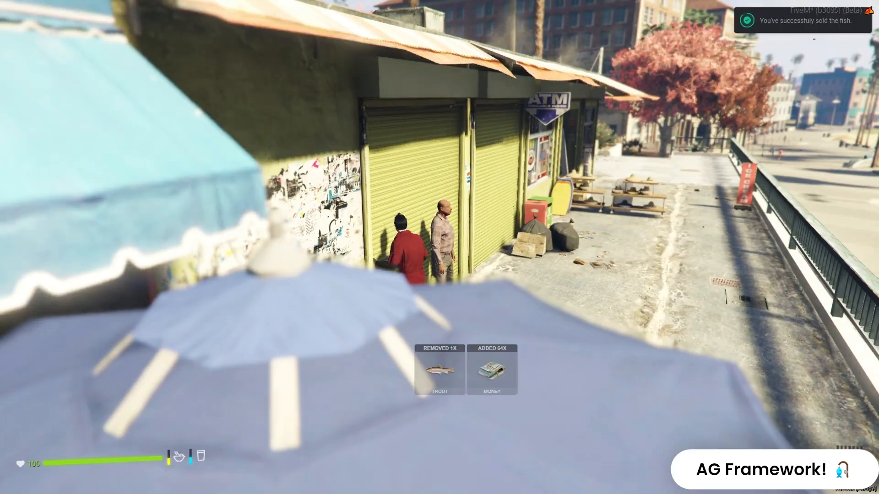